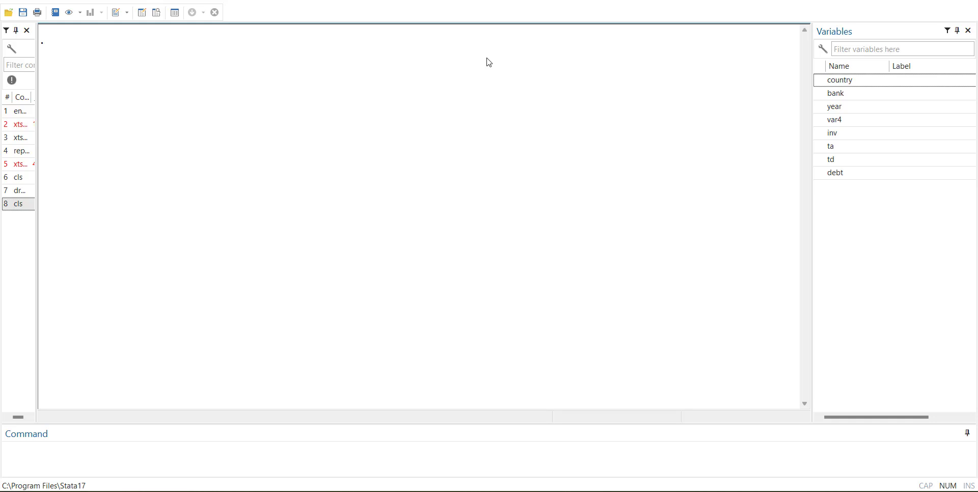
pyautogui.moveTo(503, 229)
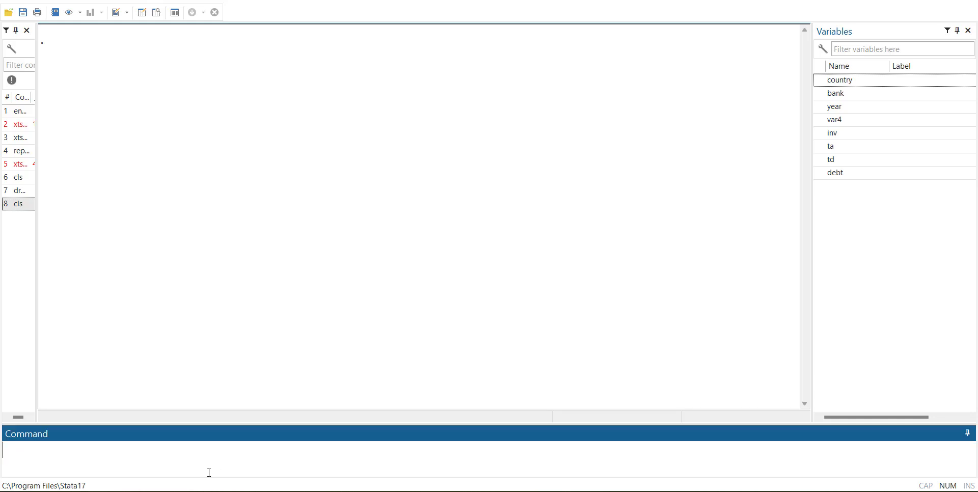
# - Run encode bank, generate(id) to create a numeric id variable from bank names
pyautogui.write('encode bank,')
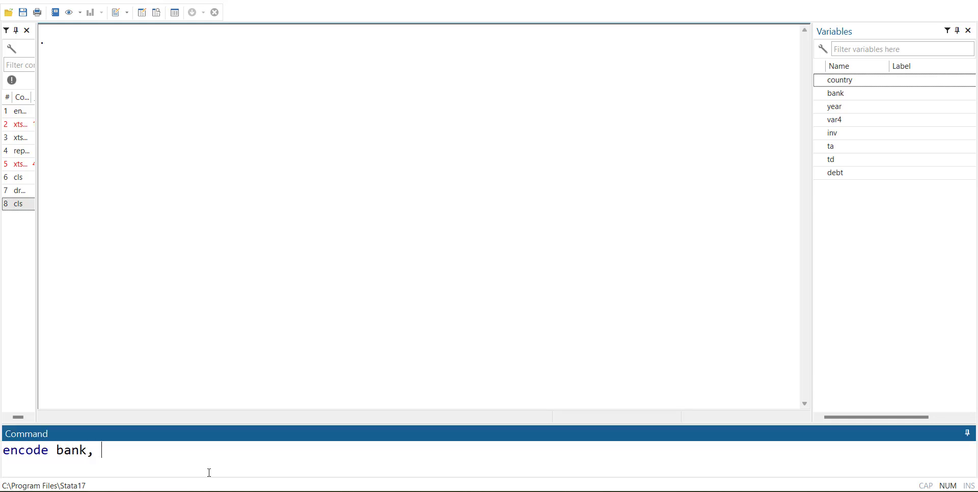
pyautogui.write('generate(id')
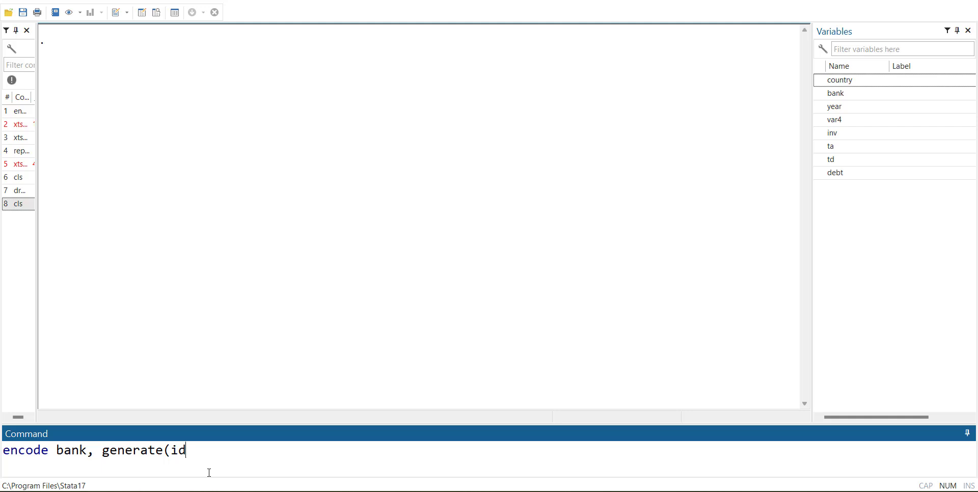
pyautogui.press('Return')
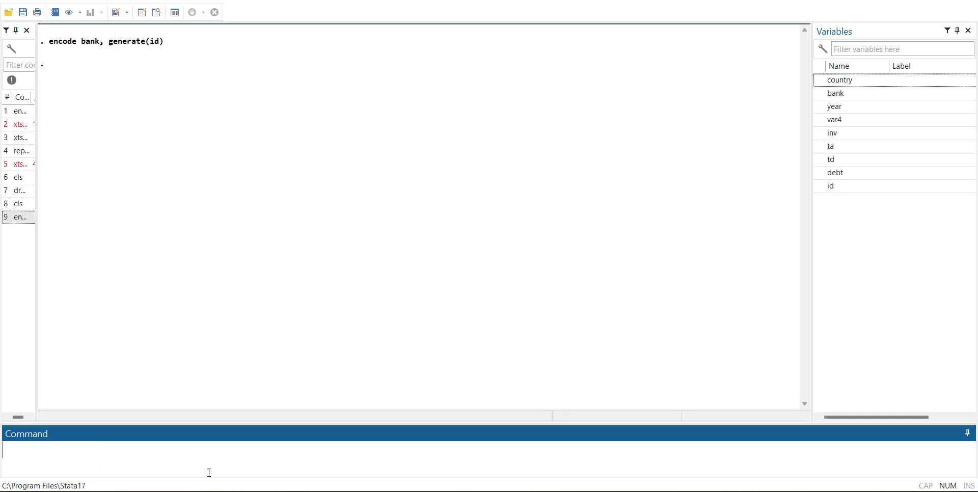
# - Run xtset id year, which fails with a repeated time values error r(451)
pyautogui.write('xtset i')
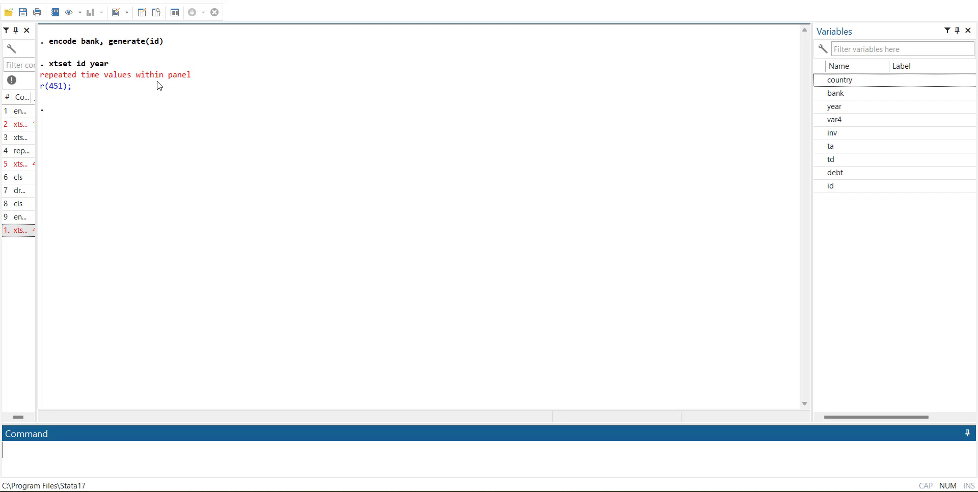
pyautogui.moveTo(242, 55)
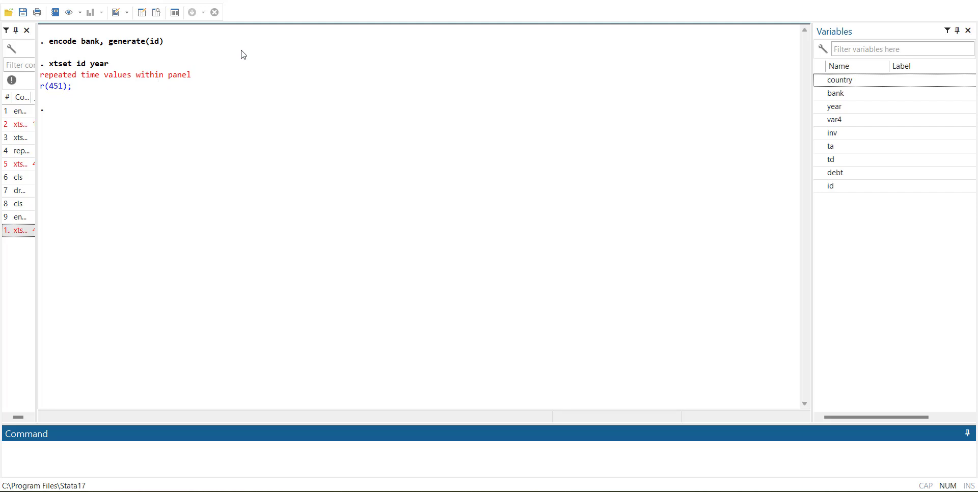
# - Try duplicate id year and duplicate list id year; both give r(199) errors
pyautogui.write('d')
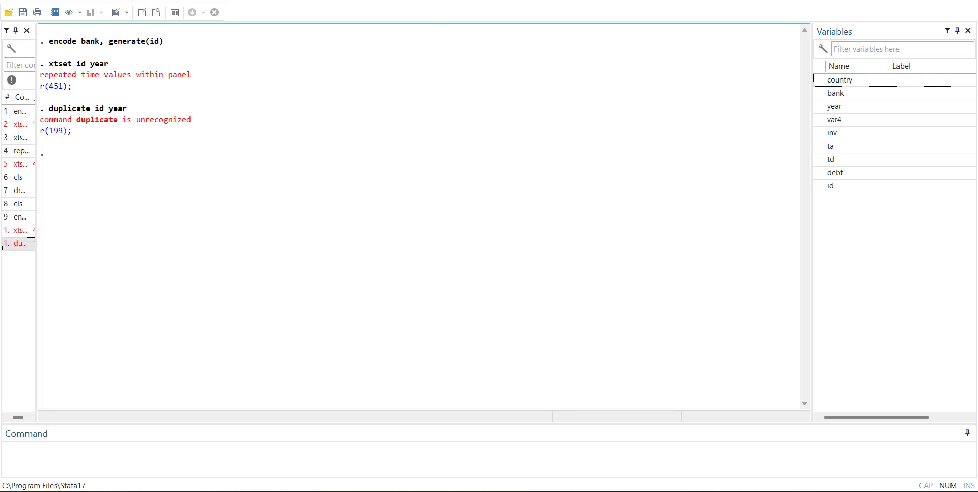
pyautogui.write('duplica')
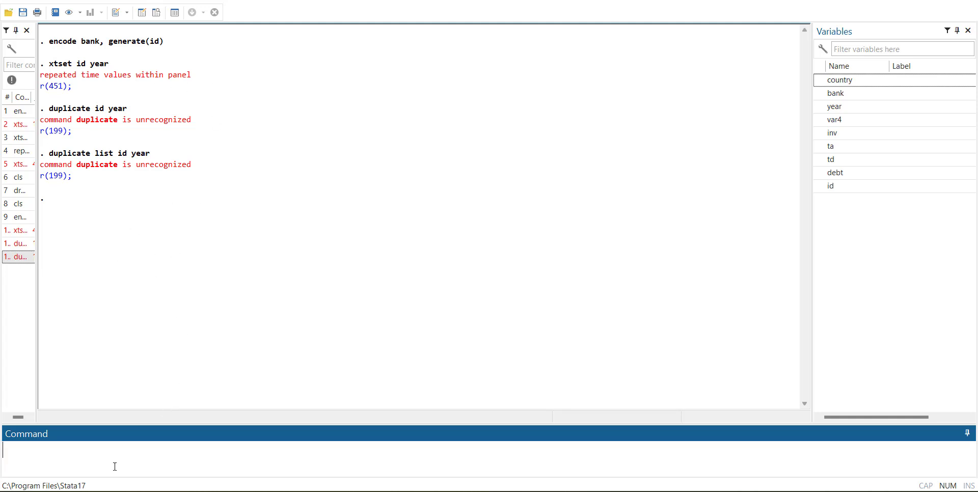
pyautogui.write('duplicate list id year')
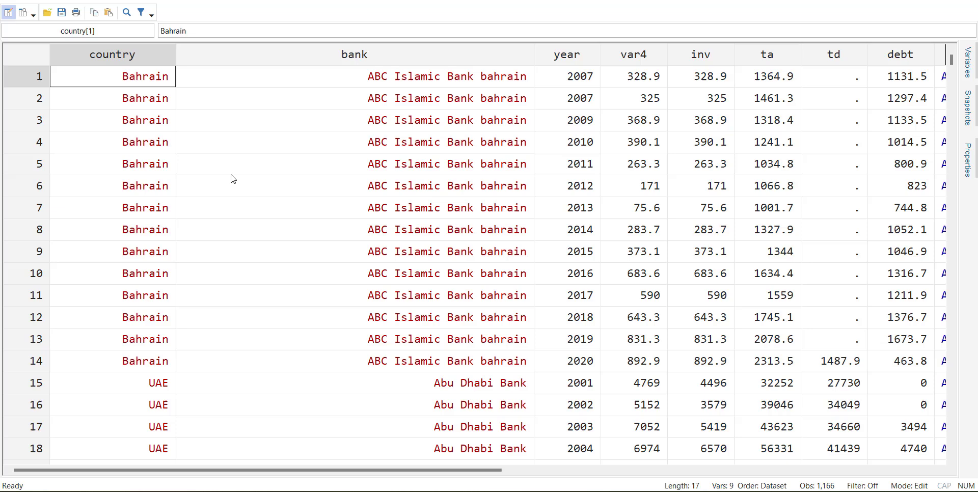
# - Check the duplicated 2007 ABC Islamic Bank rows and set observation 2's year to 2008
pyautogui.click(566, 98)
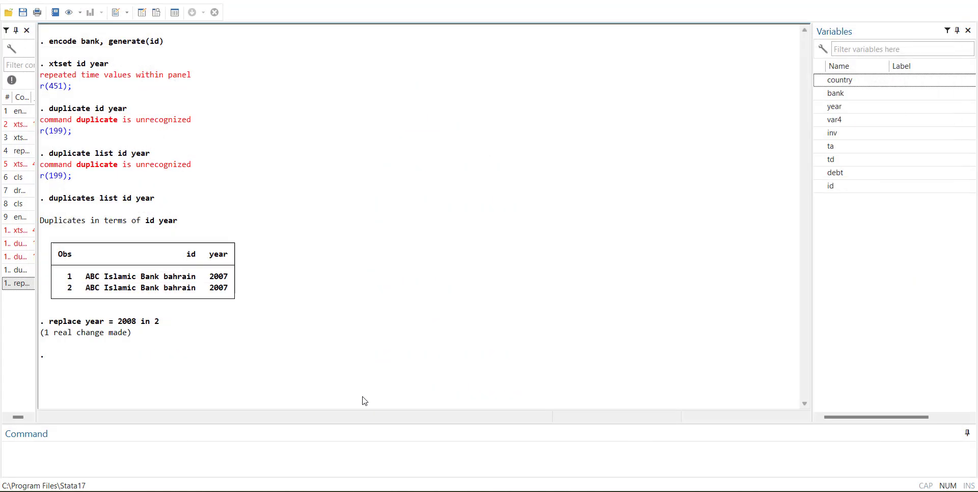
# - Rerun xtset id year, declaring an unbalanced panel from 1996 to 2020
pyautogui.write('xtse')
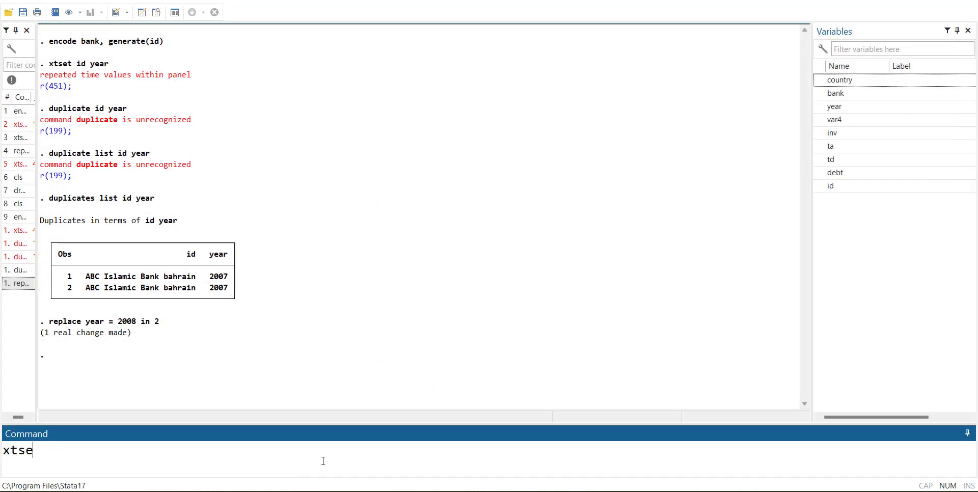
pyautogui.press('Return')
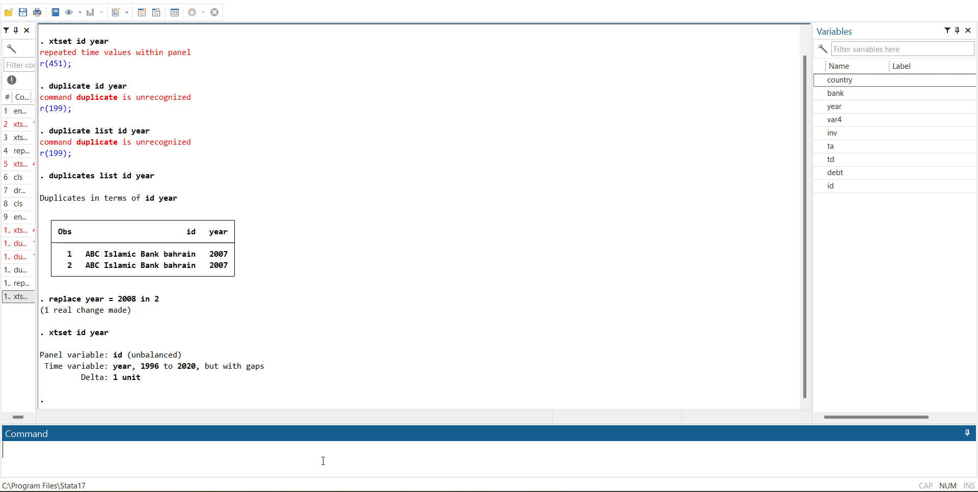
pyautogui.moveTo(314, 428)
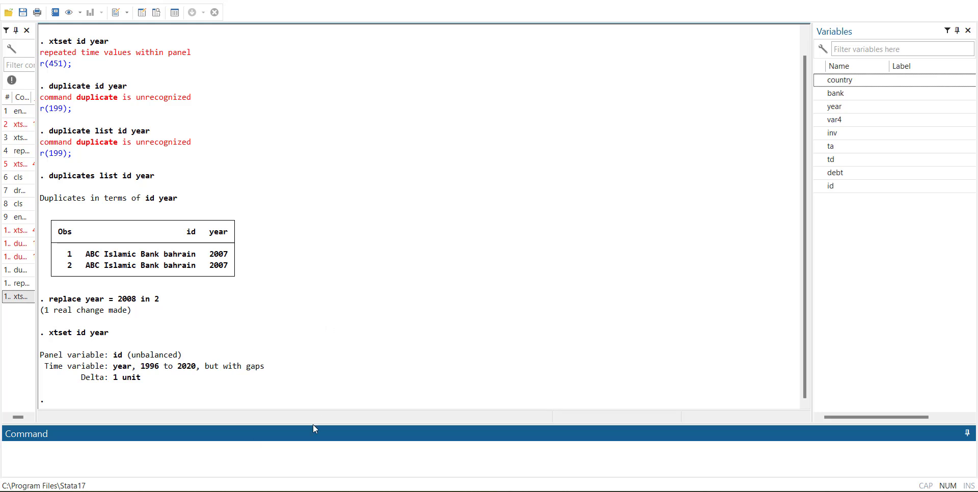